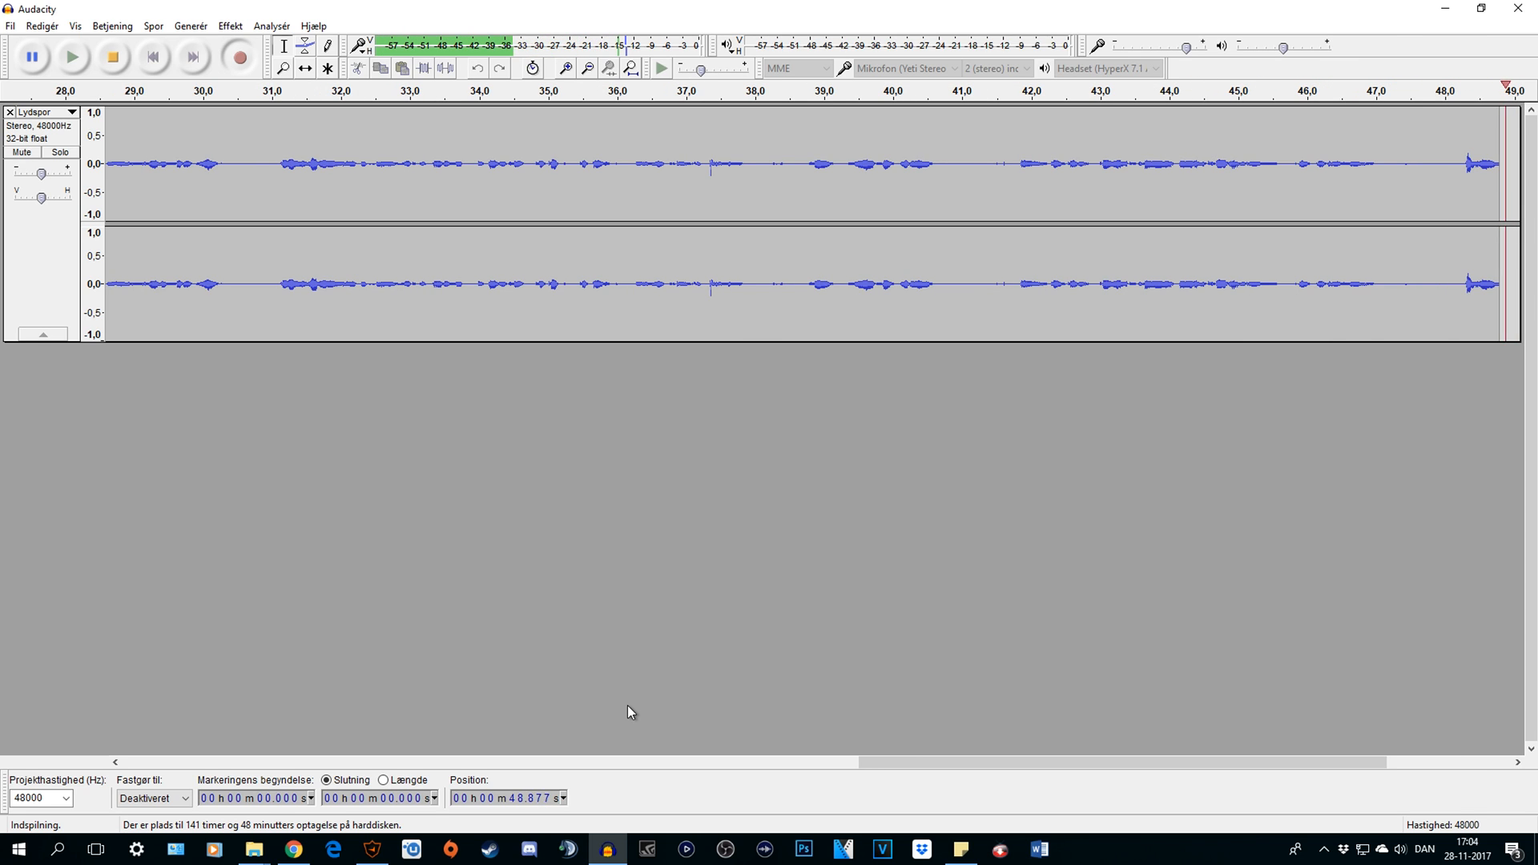
scroll(right, 3)
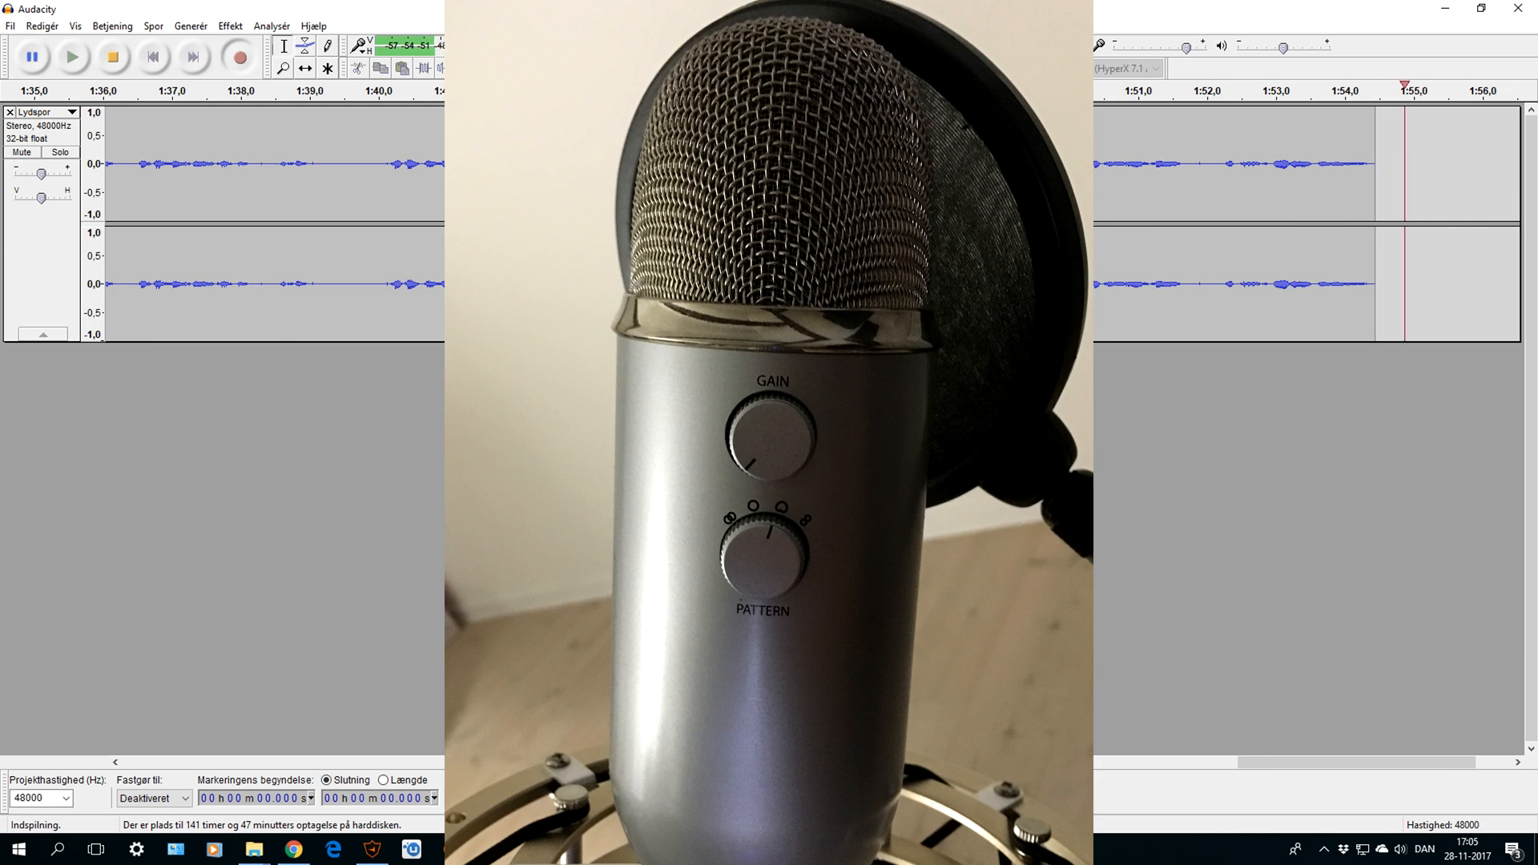
scroll(right, 3)
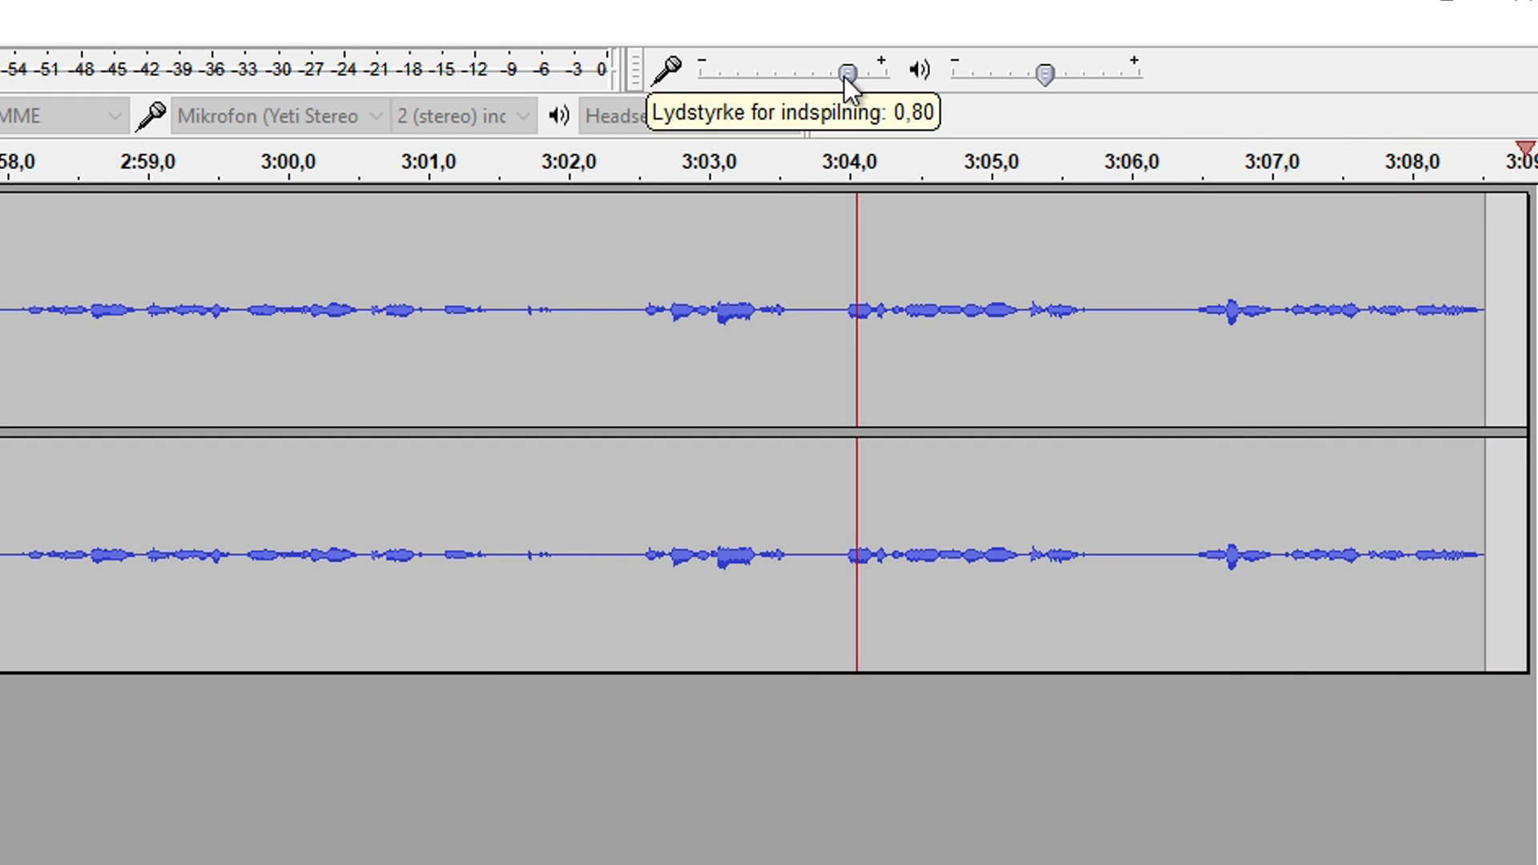
scroll(right, 3)
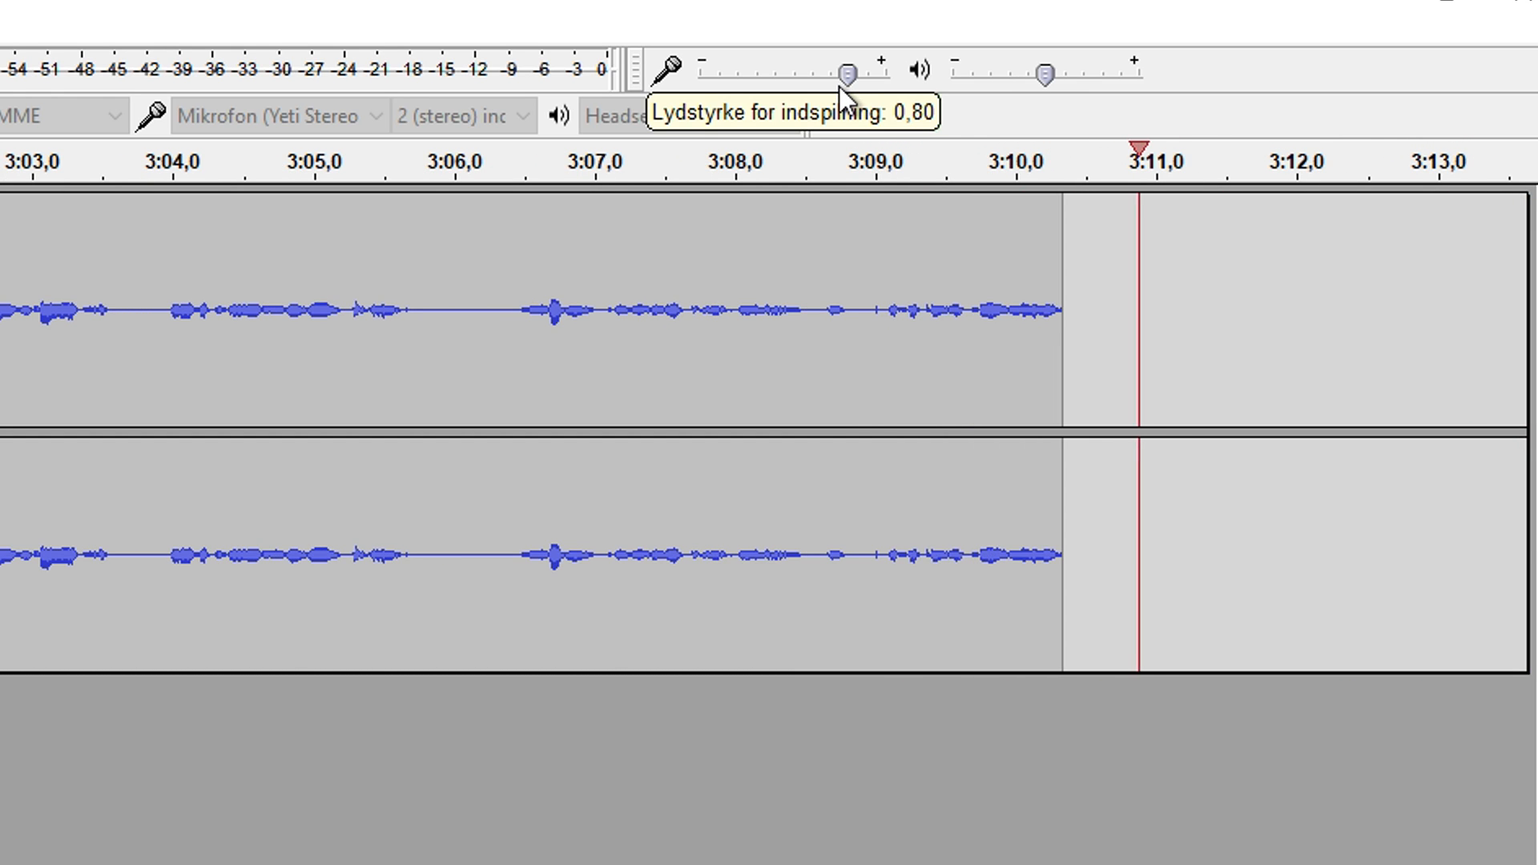